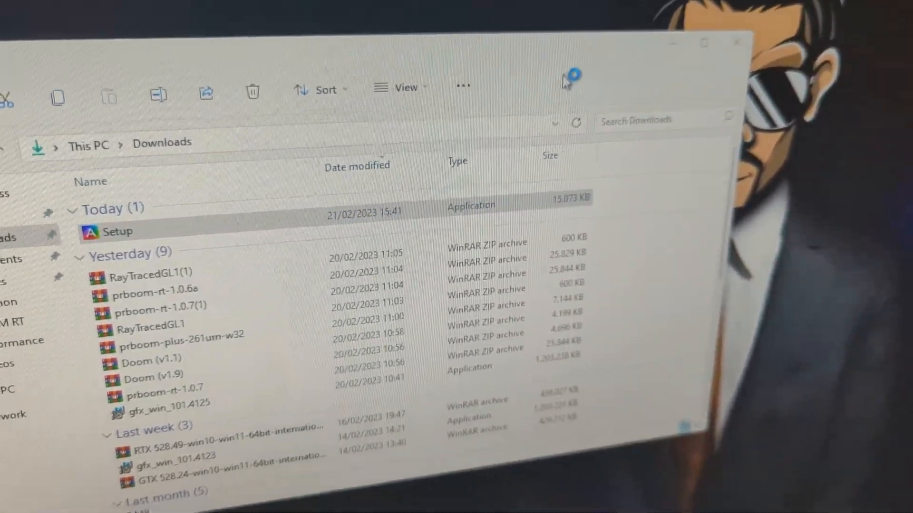
Launch the downloaded Setup installer for the Intel Arc RGB Controller from Downloads.
double_click(115, 231)
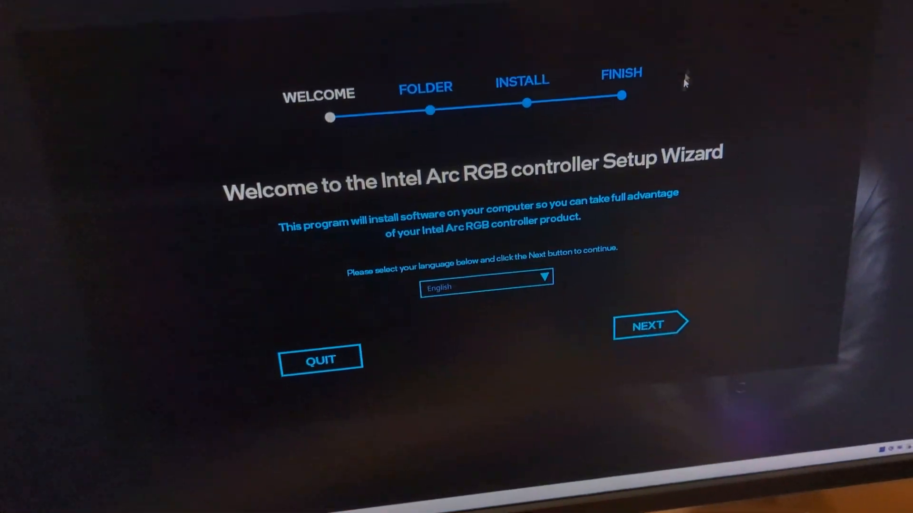
Install into the default Program Files folder in English and close the finished installer.
left_click(649, 326)
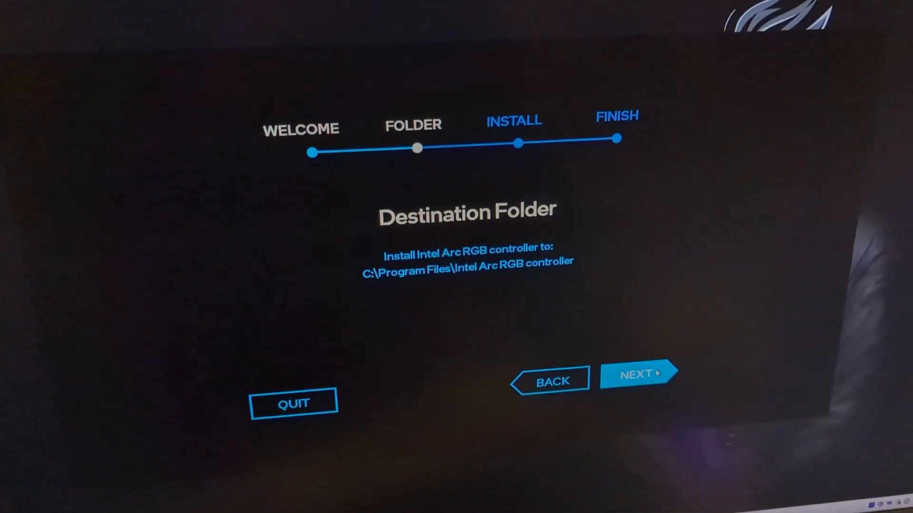
left_click(634, 375)
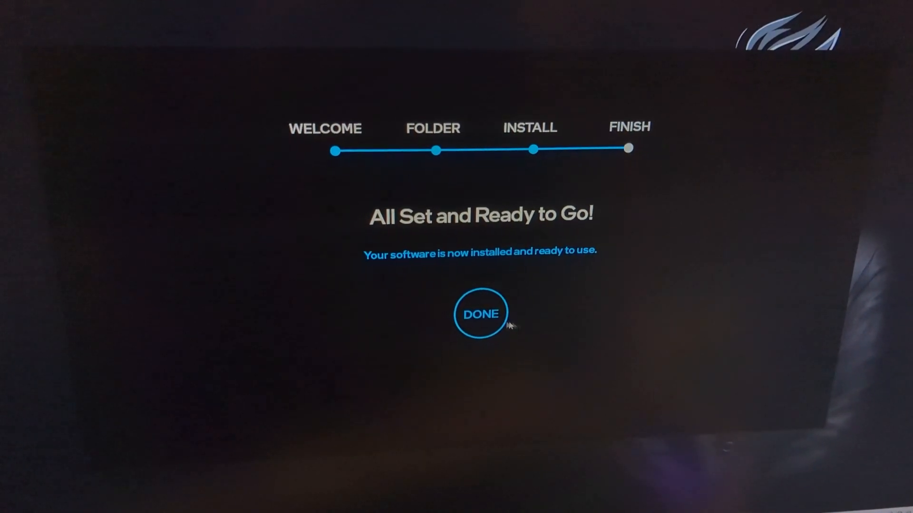
left_click(481, 314)
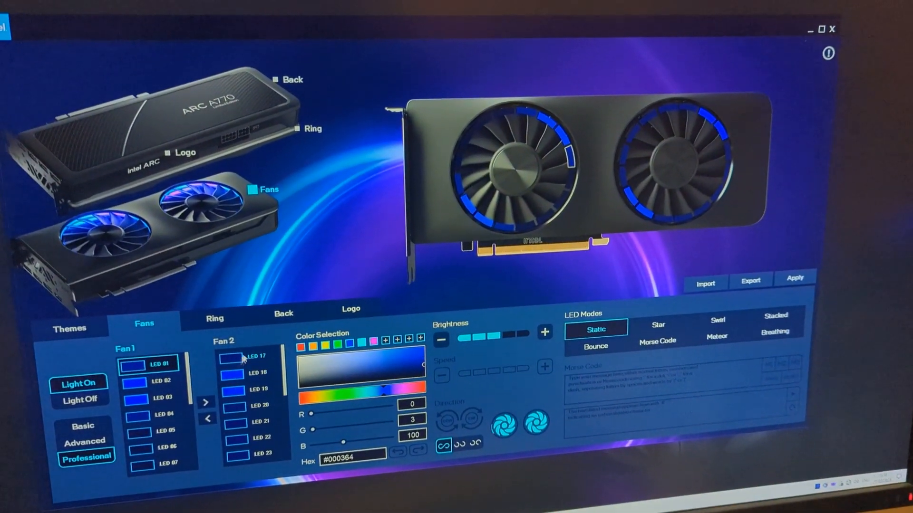
Review the Back LEDs (bright blue #0000FF) and Logo LED settings, ending on the Fans view (#000364).
left_click(283, 315)
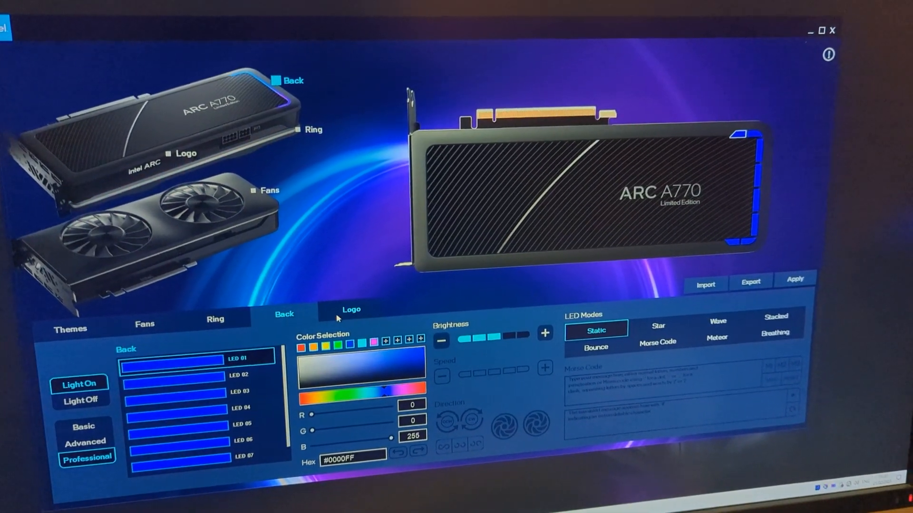
left_click(350, 309)
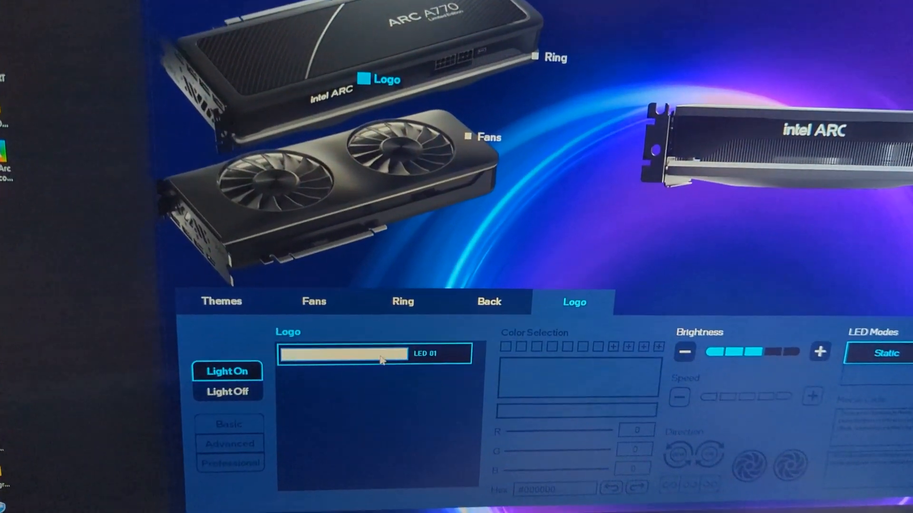
left_click(313, 302)
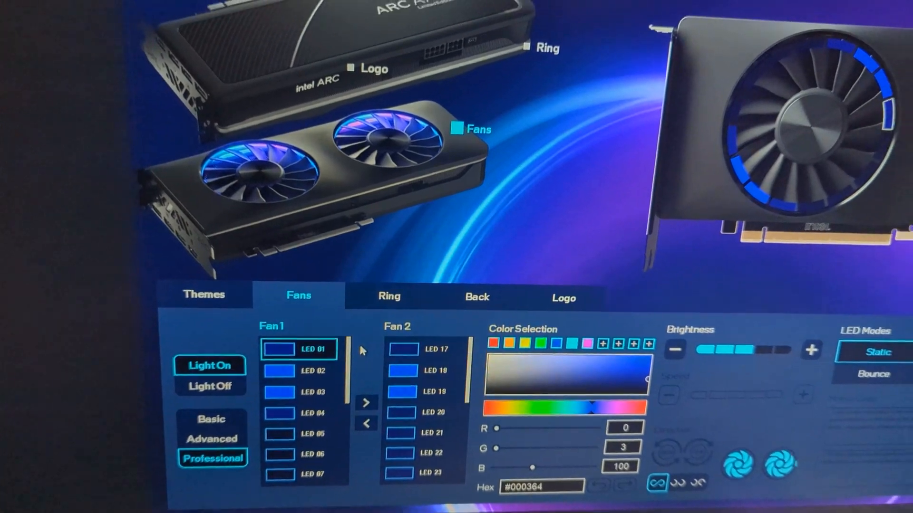